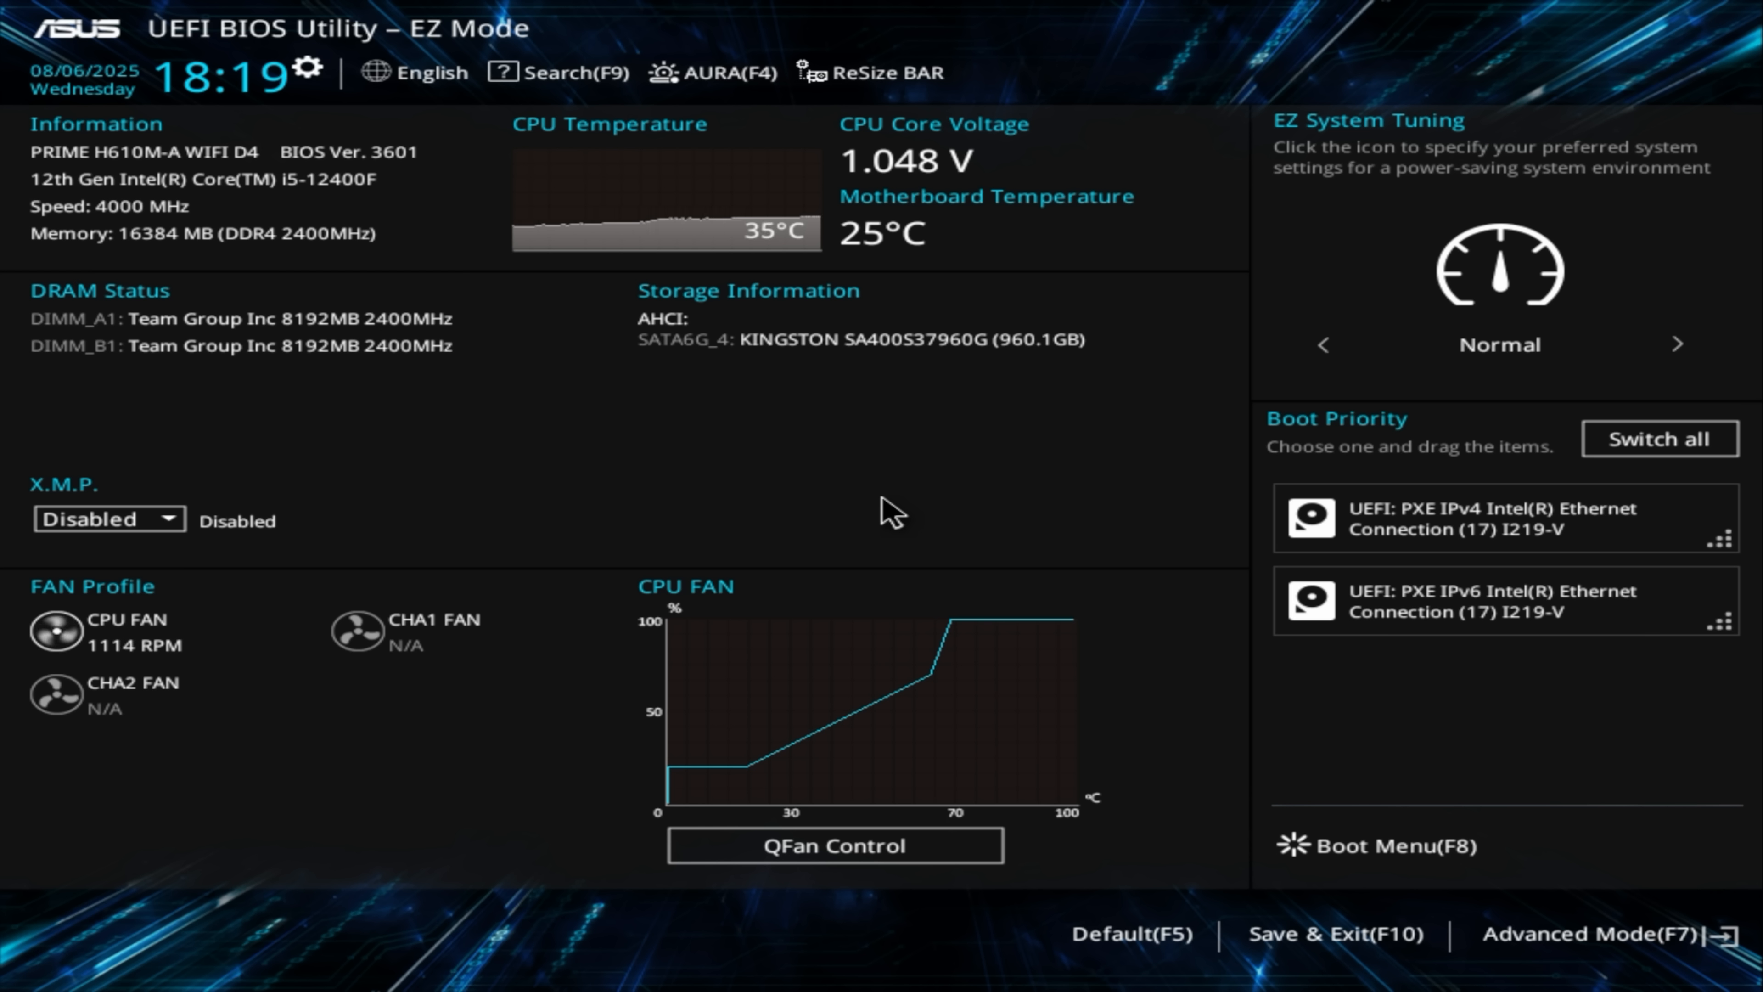
Reach the Secure Boot page in Advanced Mode and list the Secure Boot Mode choices
left_click(1601, 938)
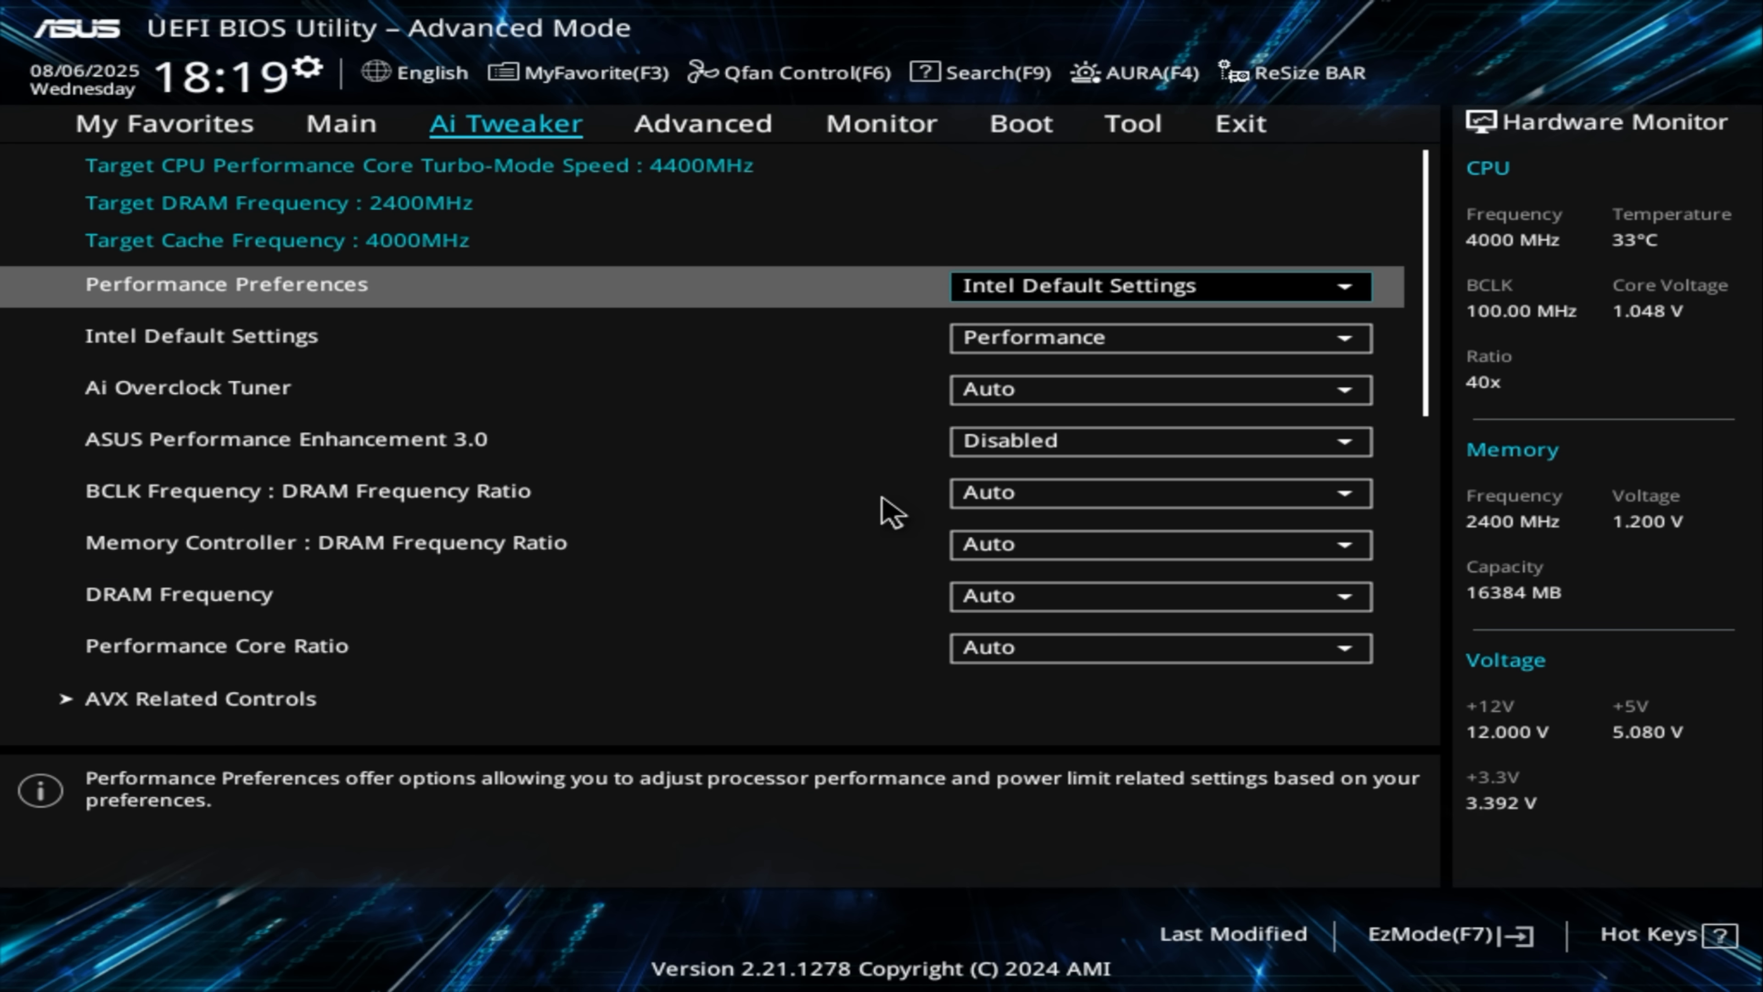
left_click(1020, 123)
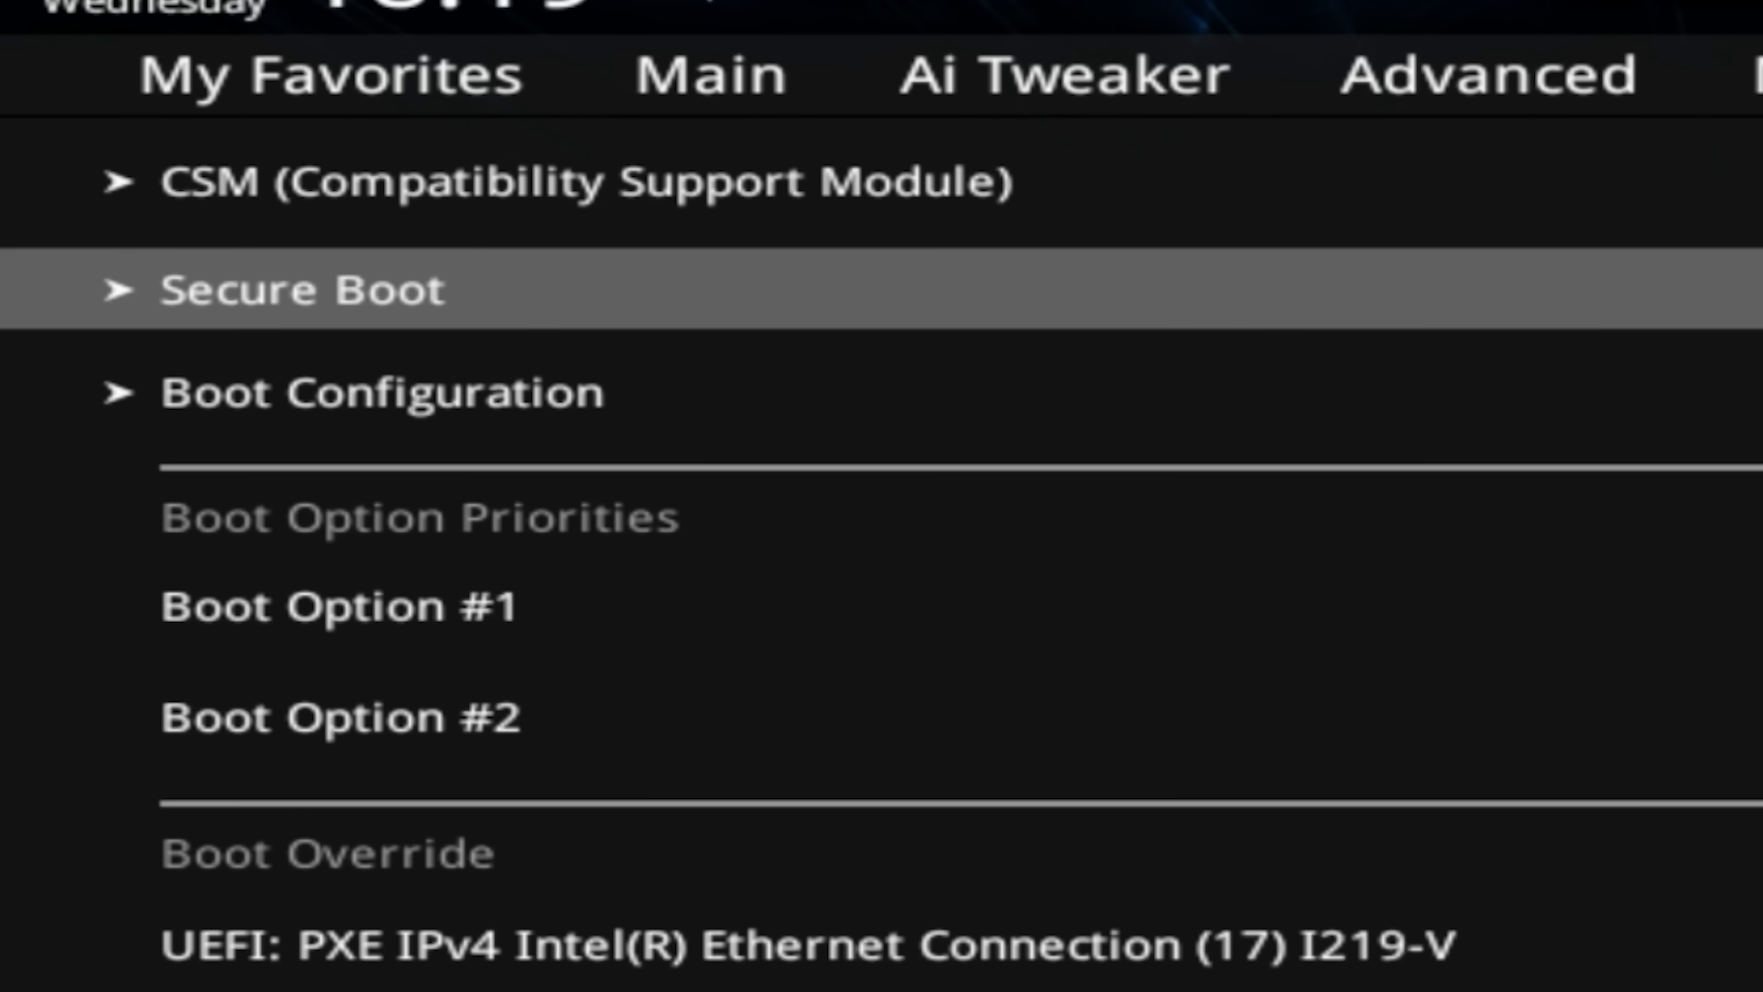
left_click(272, 289)
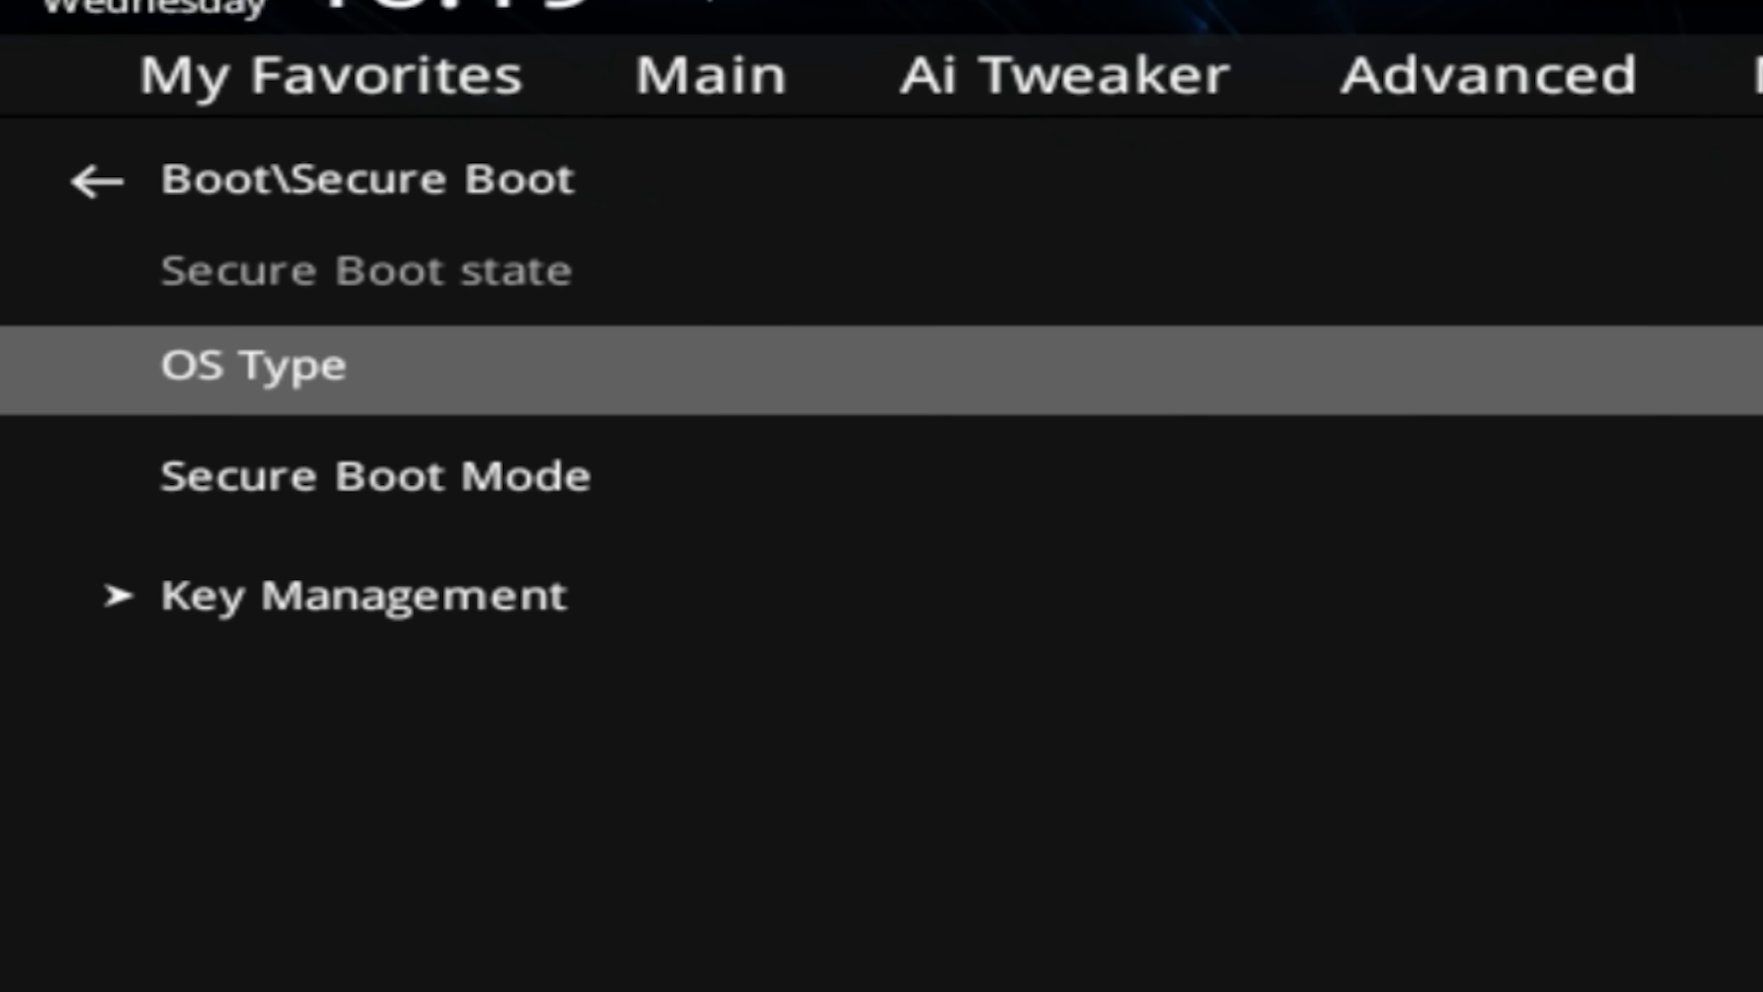
left_click(1443, 283)
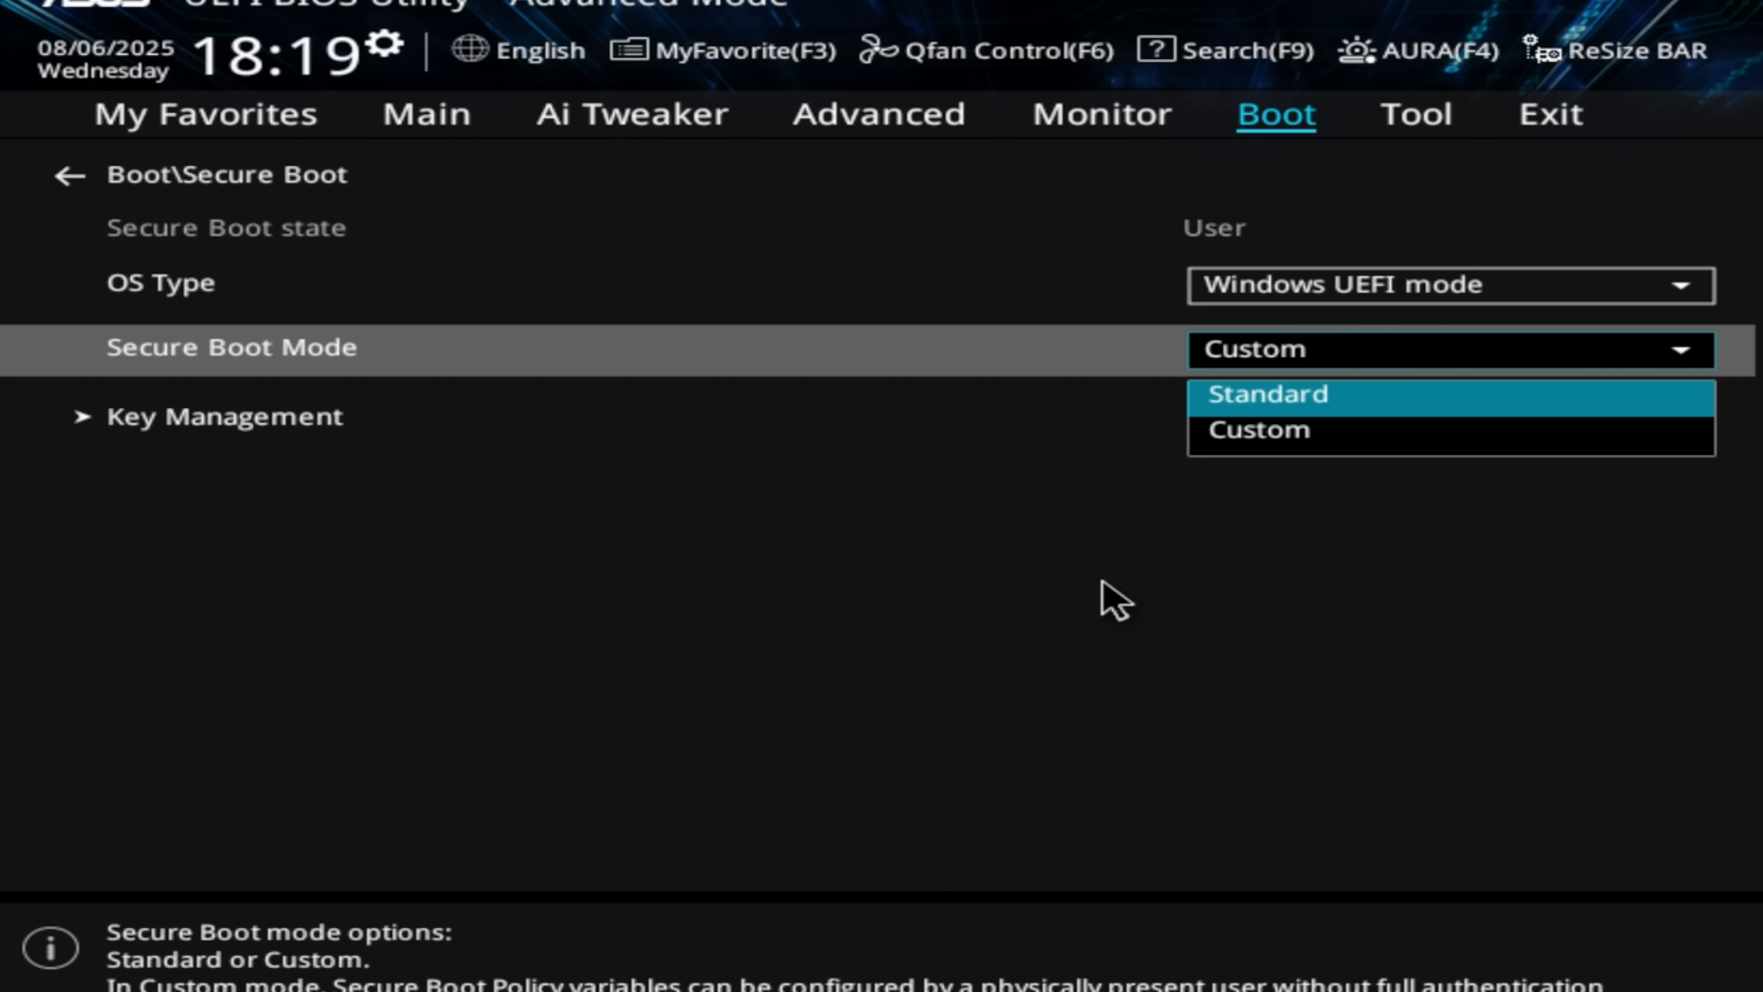
Choose Standard as the Secure Boot Mode
left_click(1268, 395)
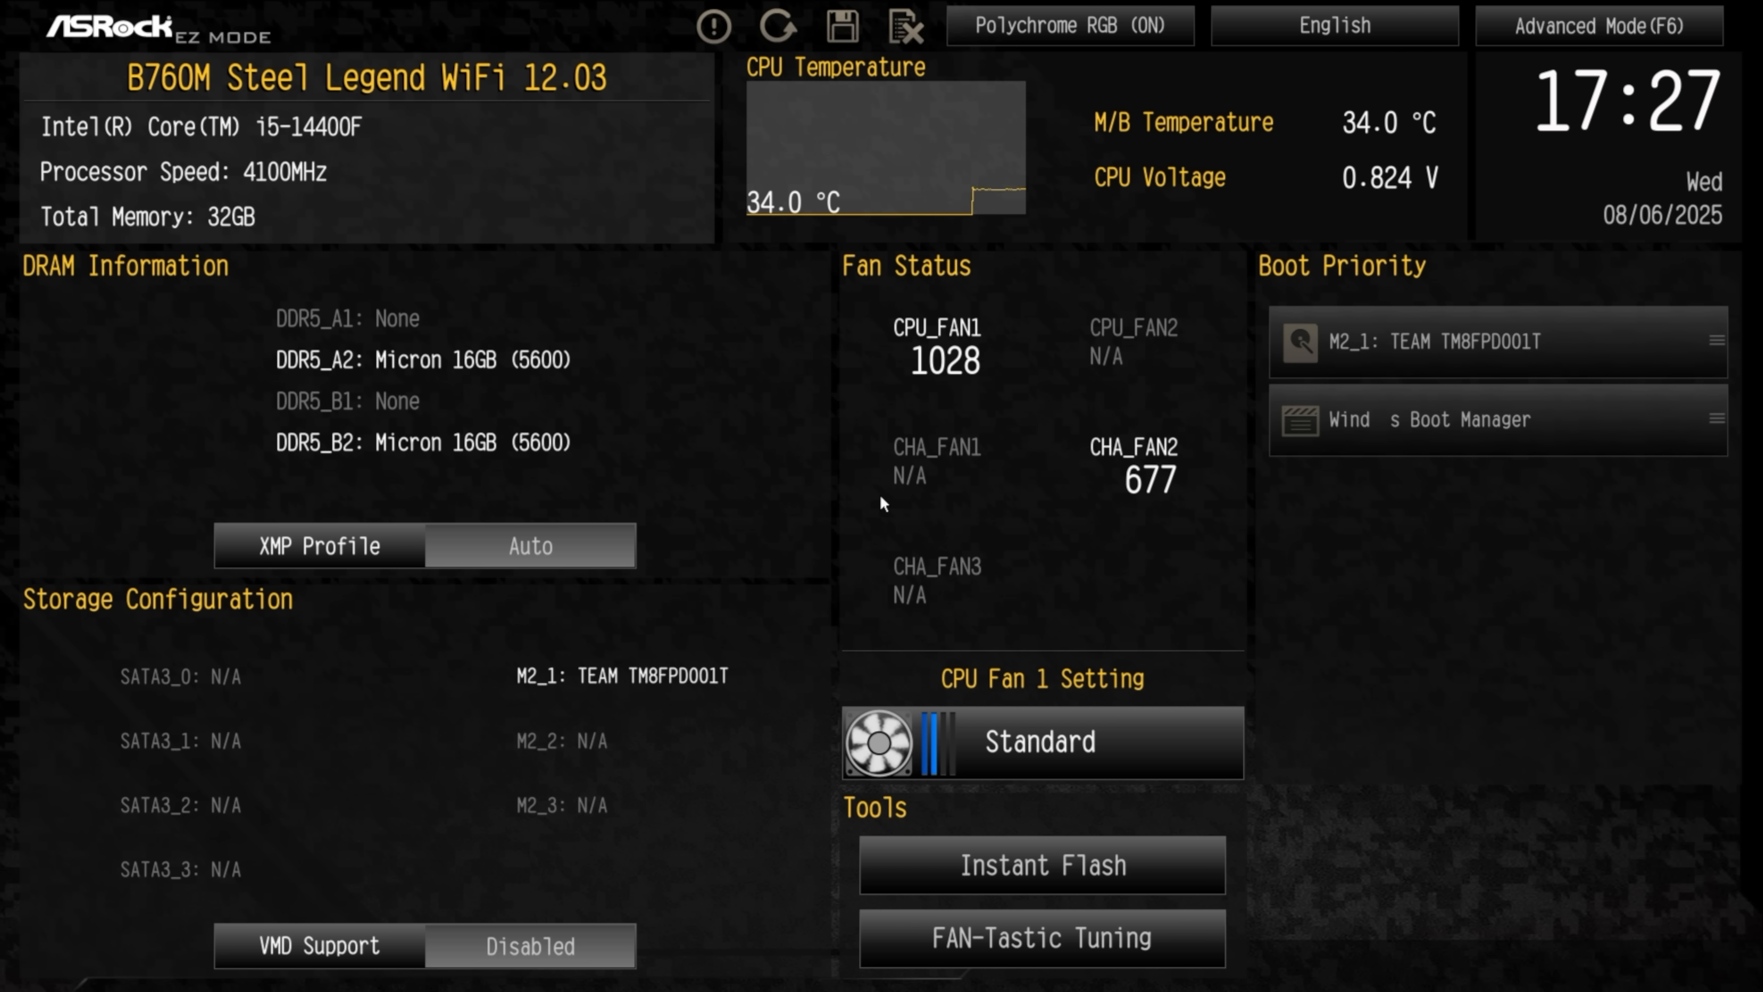
Enter ASRock Advanced Mode and reach the Boot section's CSM page
left_click(1600, 27)
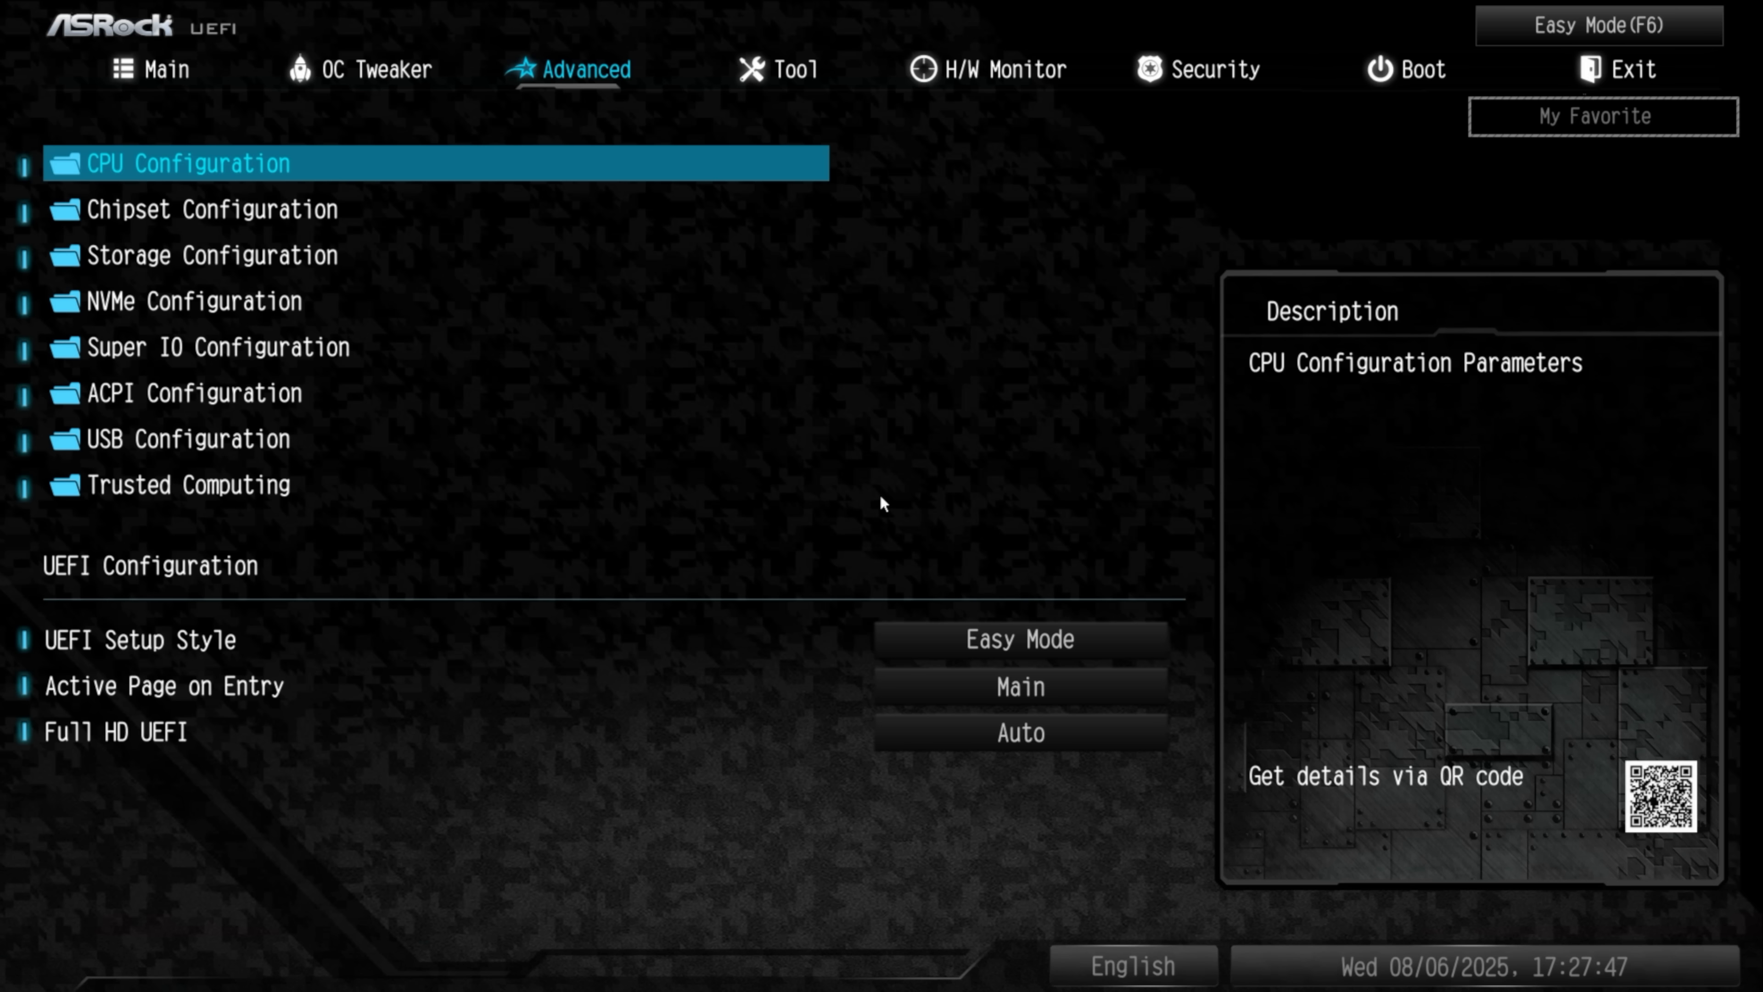
left_click(1414, 70)
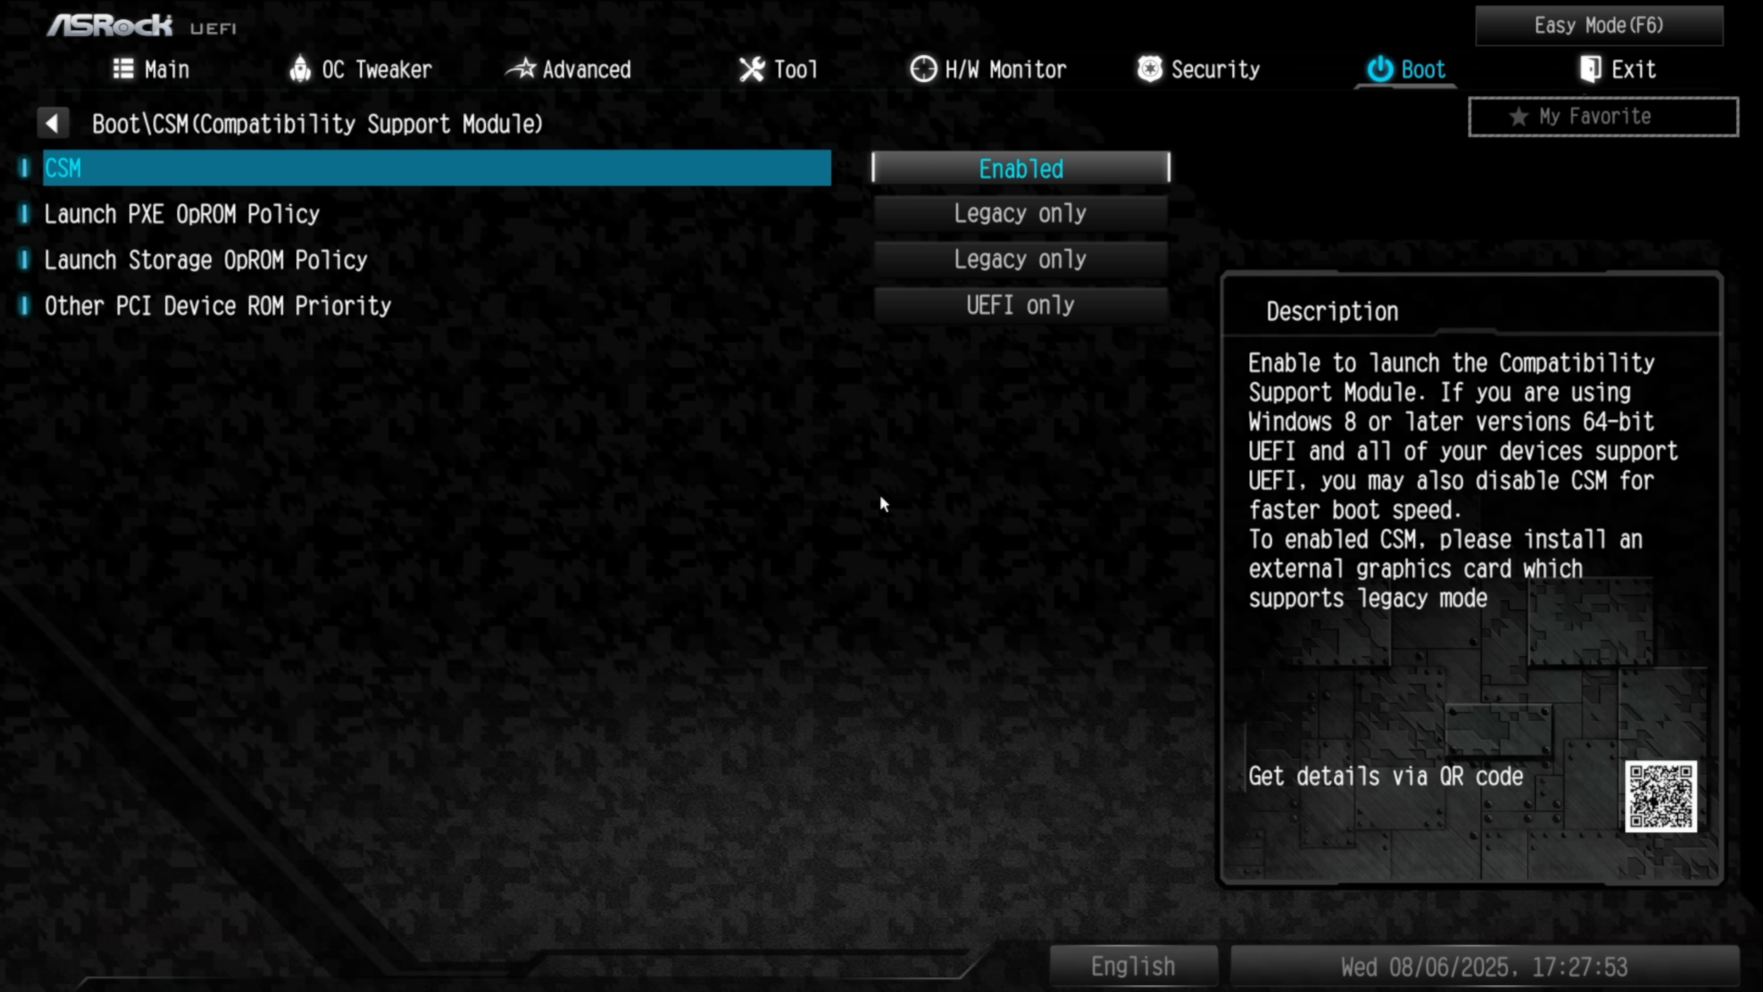
Set CSM to Disabled and set Secure Boot to Enabled under Security
left_click(1022, 169)
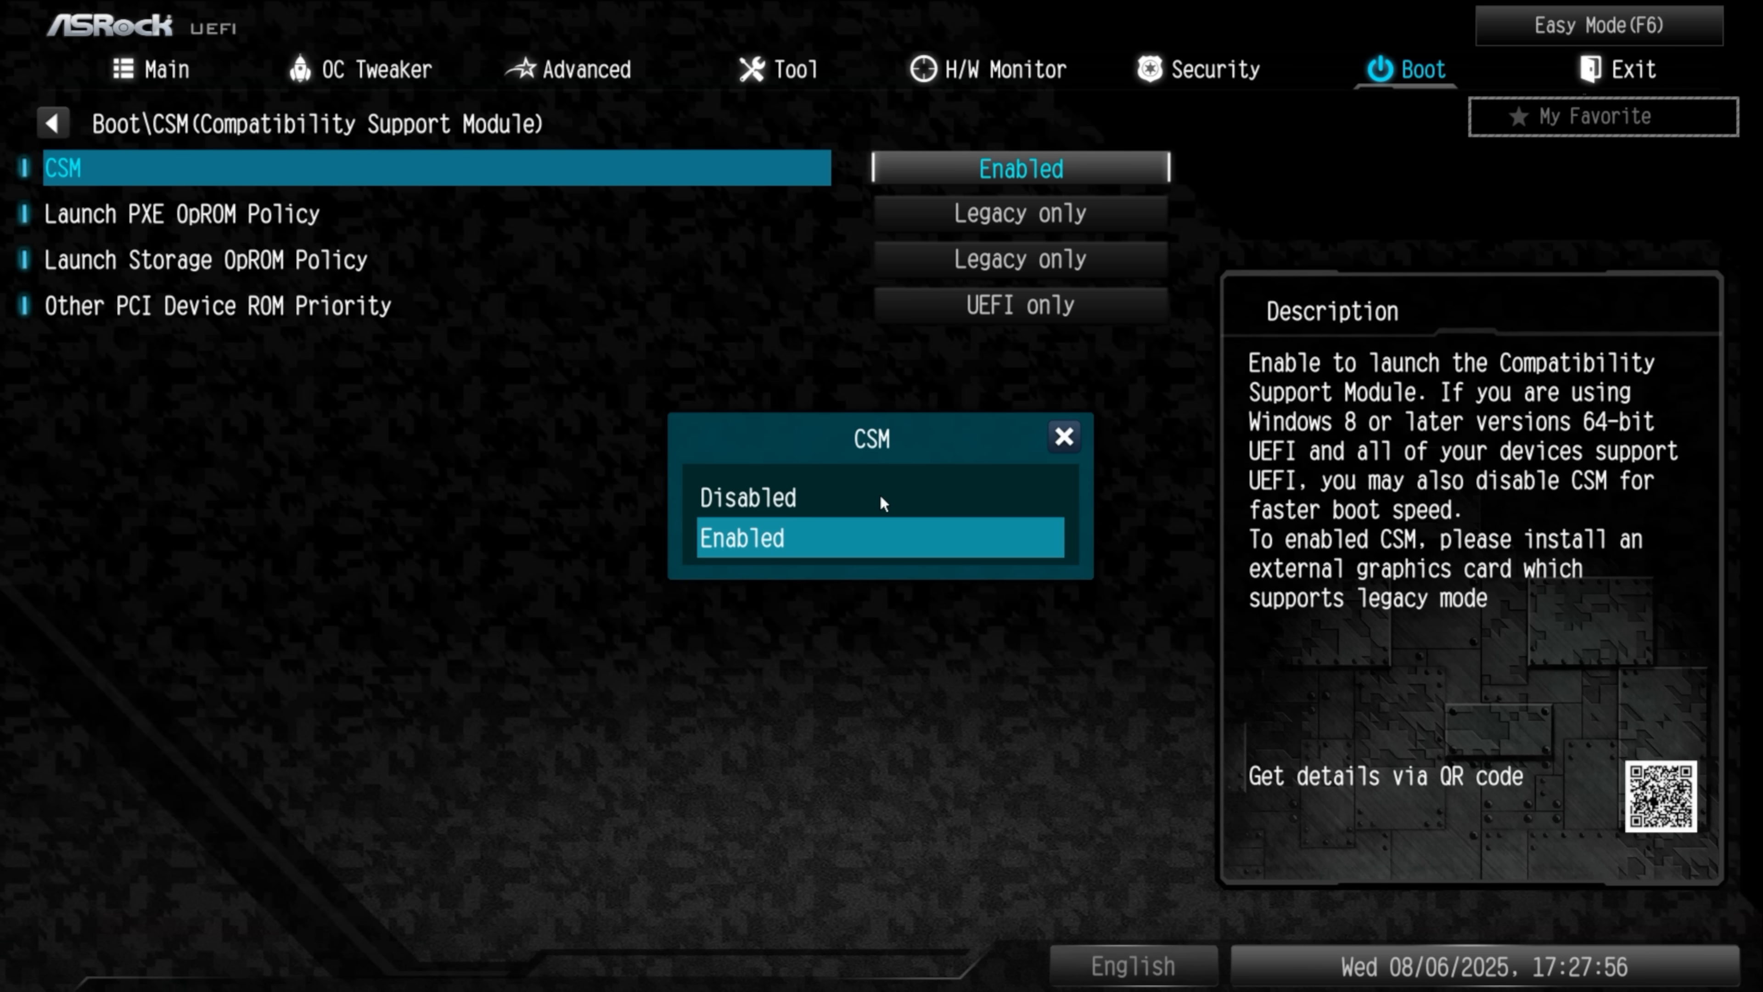
left_click(745, 498)
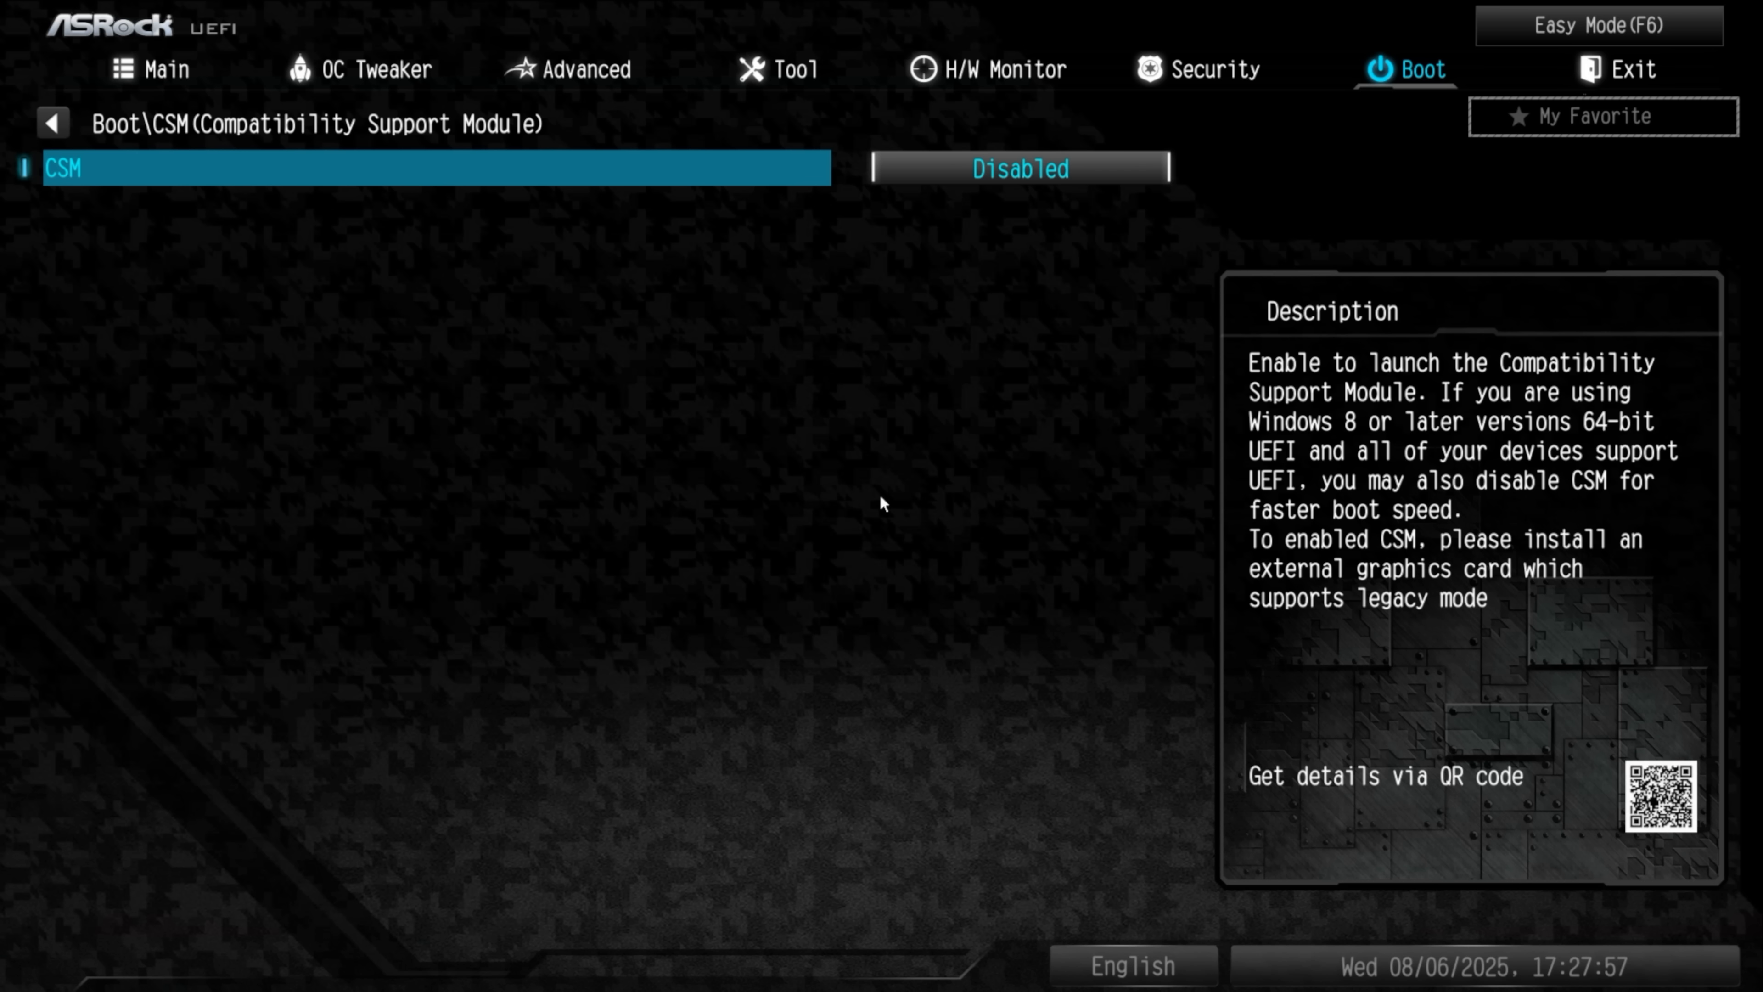
left_click(1210, 70)
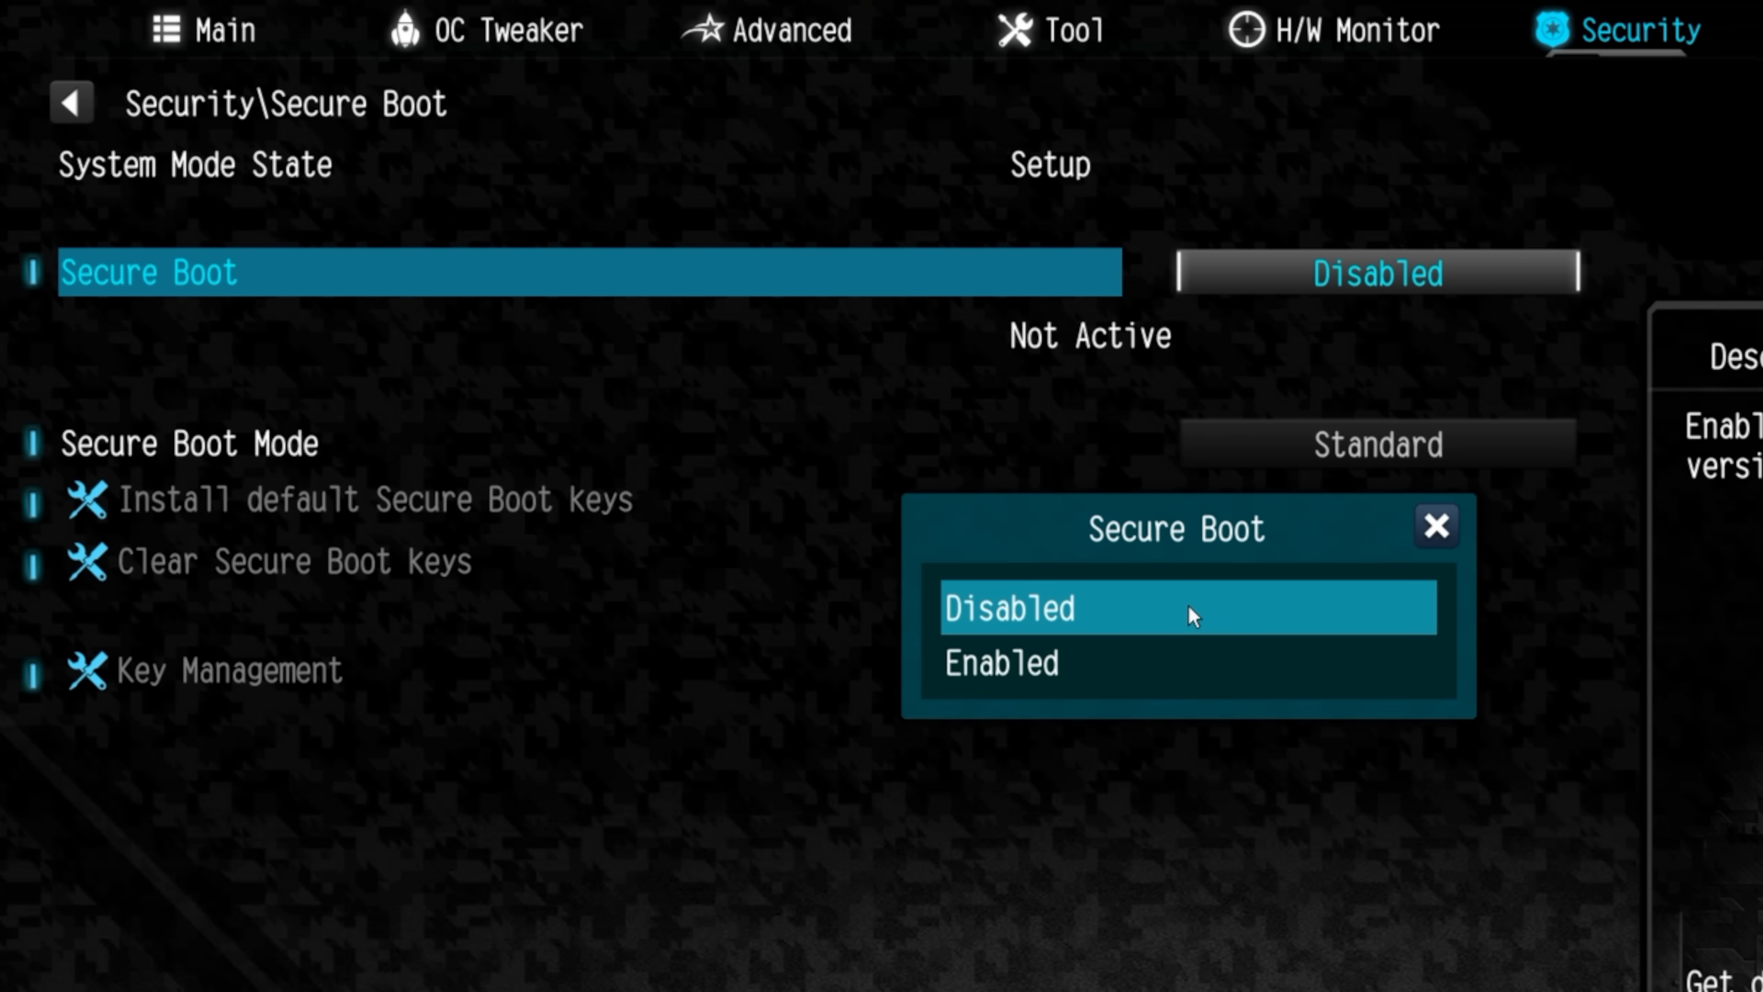
left_click(1003, 661)
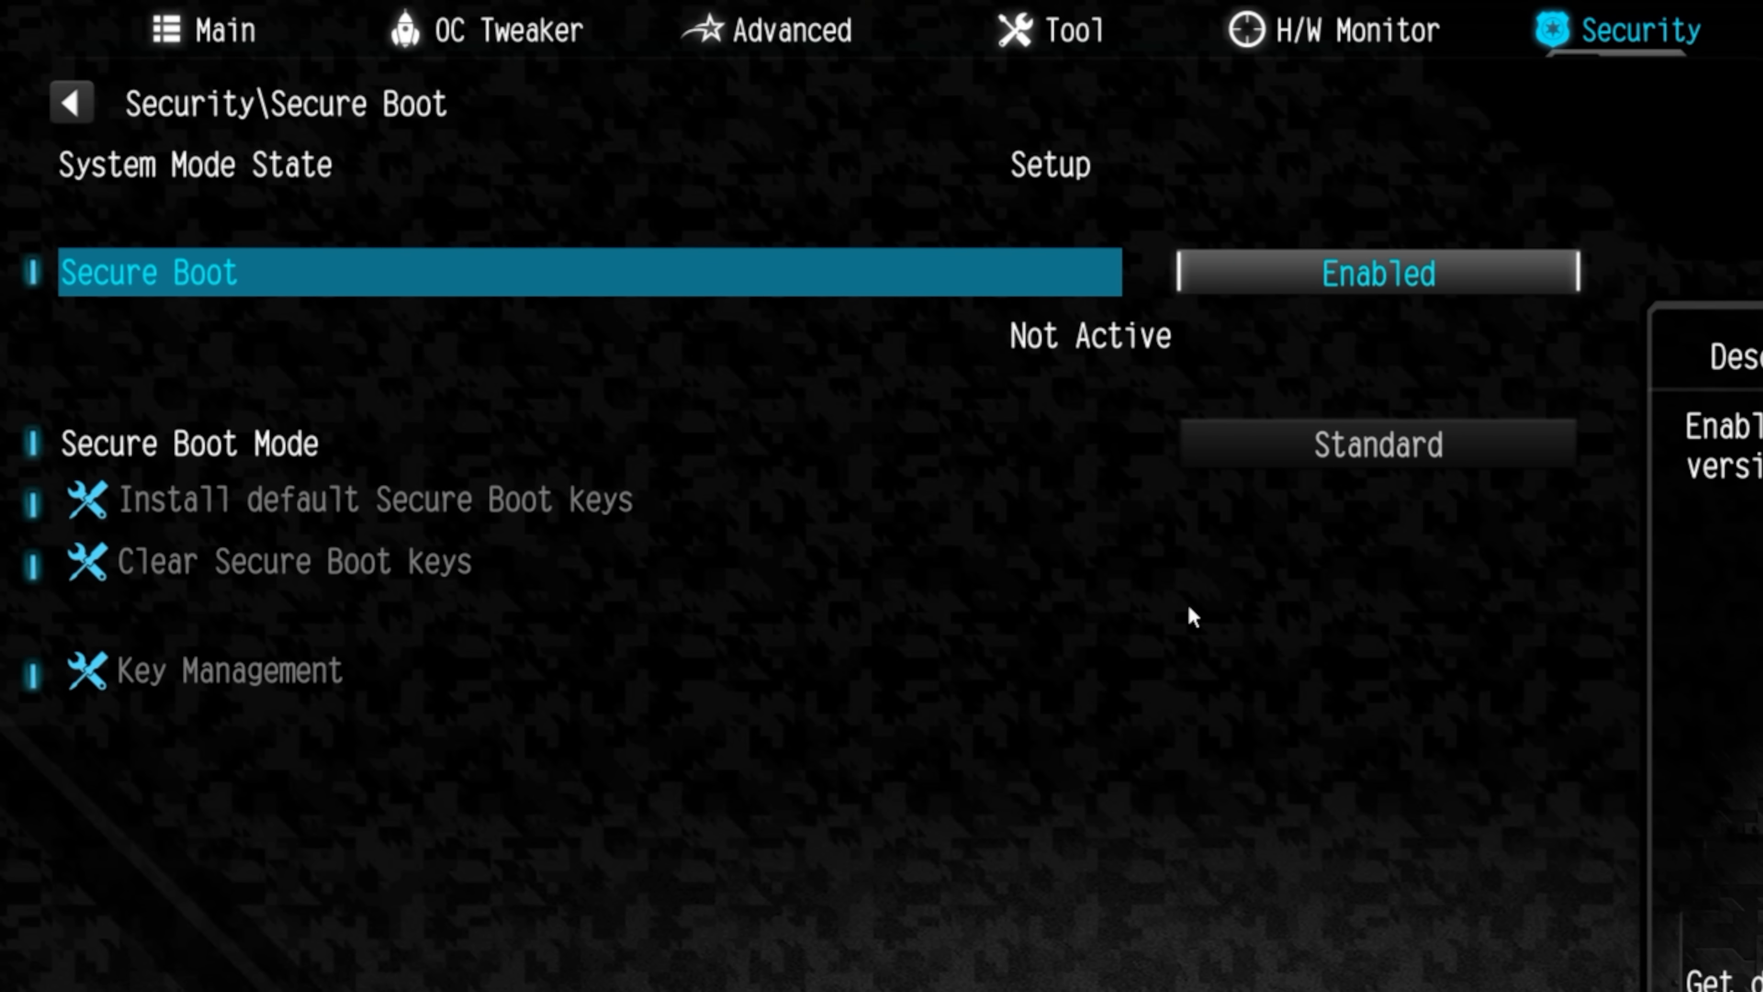